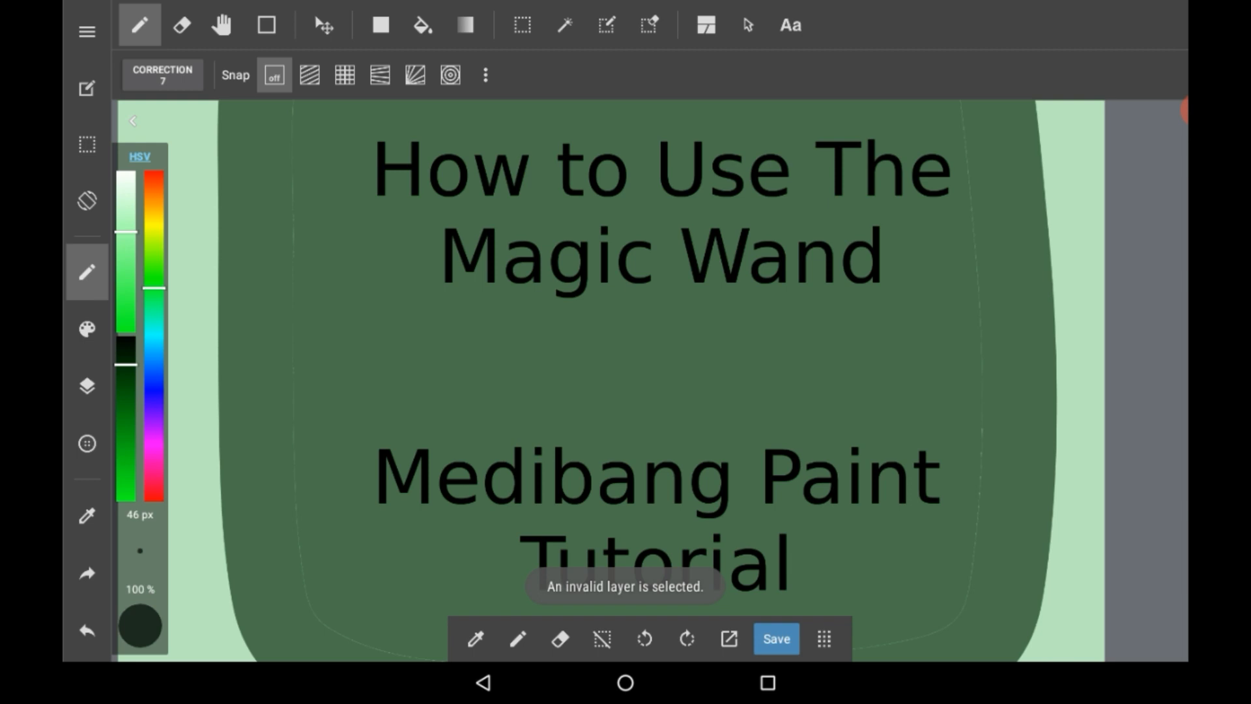
# Hide the 'How to Use The' and 'Medibang Paint' title text layers
pyautogui.click(86, 387)
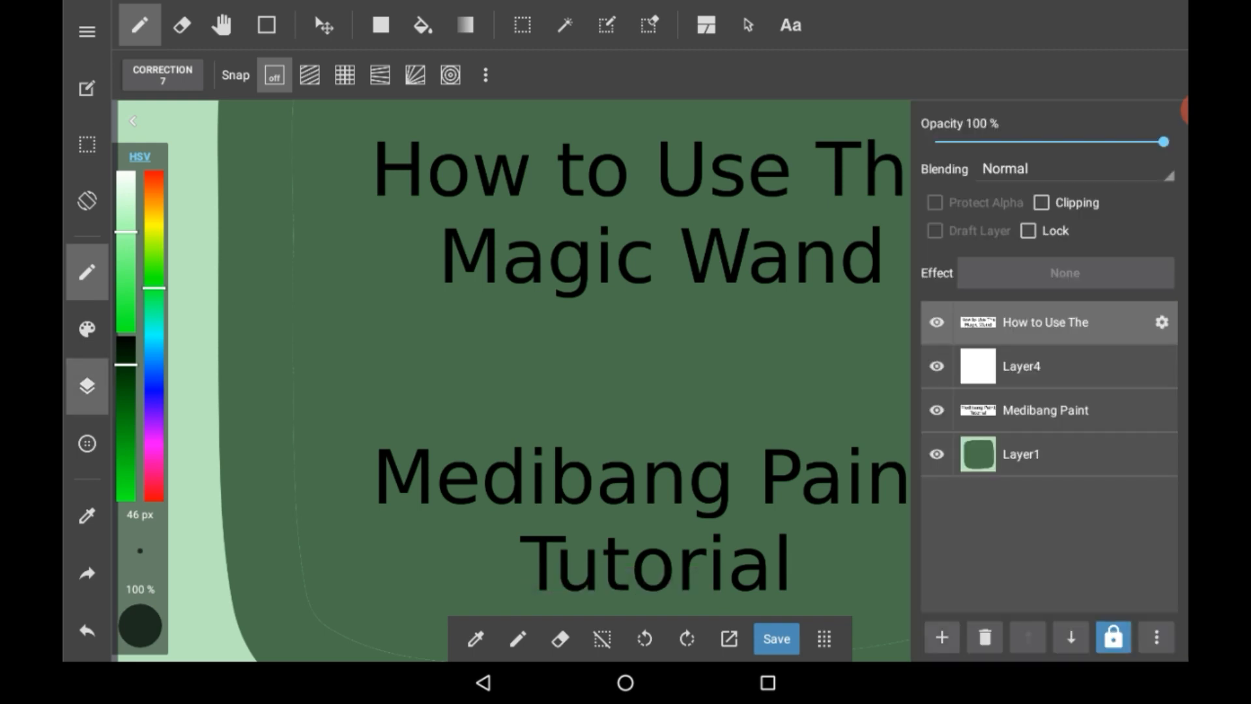
pyautogui.click(941, 637)
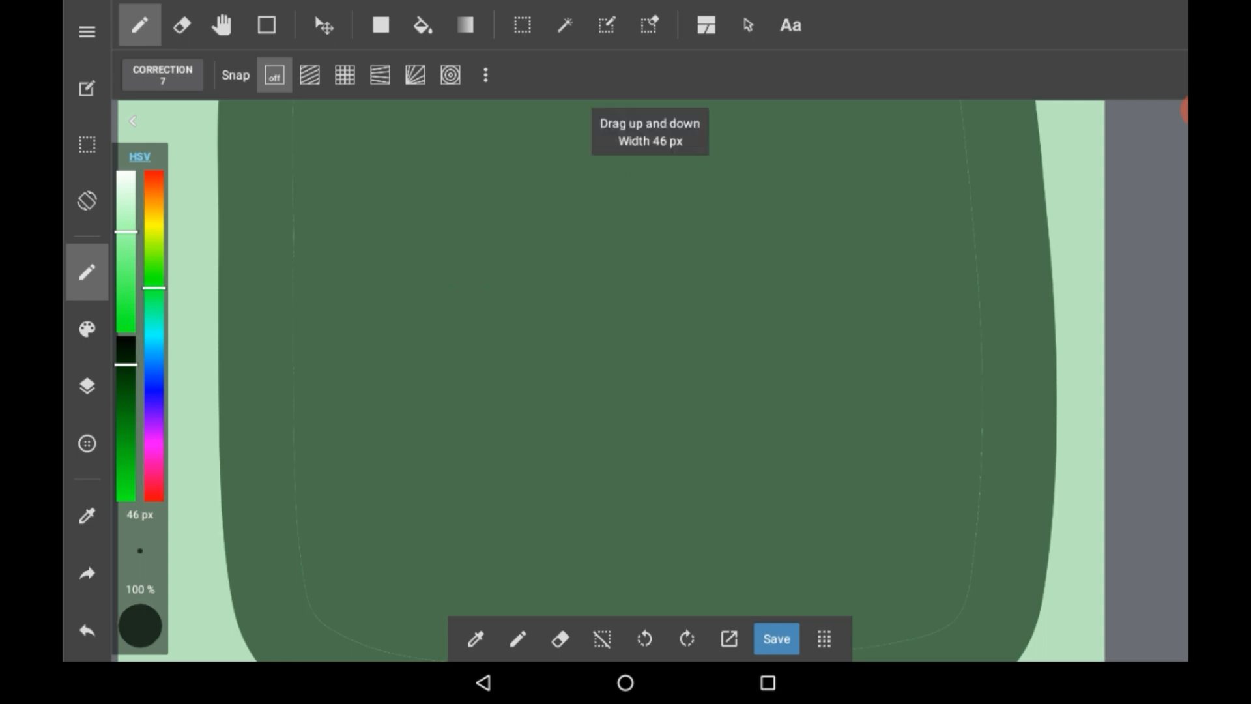
# Thin the pen brush and draw a dark circle with a small arrow above it
pyautogui.moveTo(698, 192); pyautogui.dragTo(714, 451)
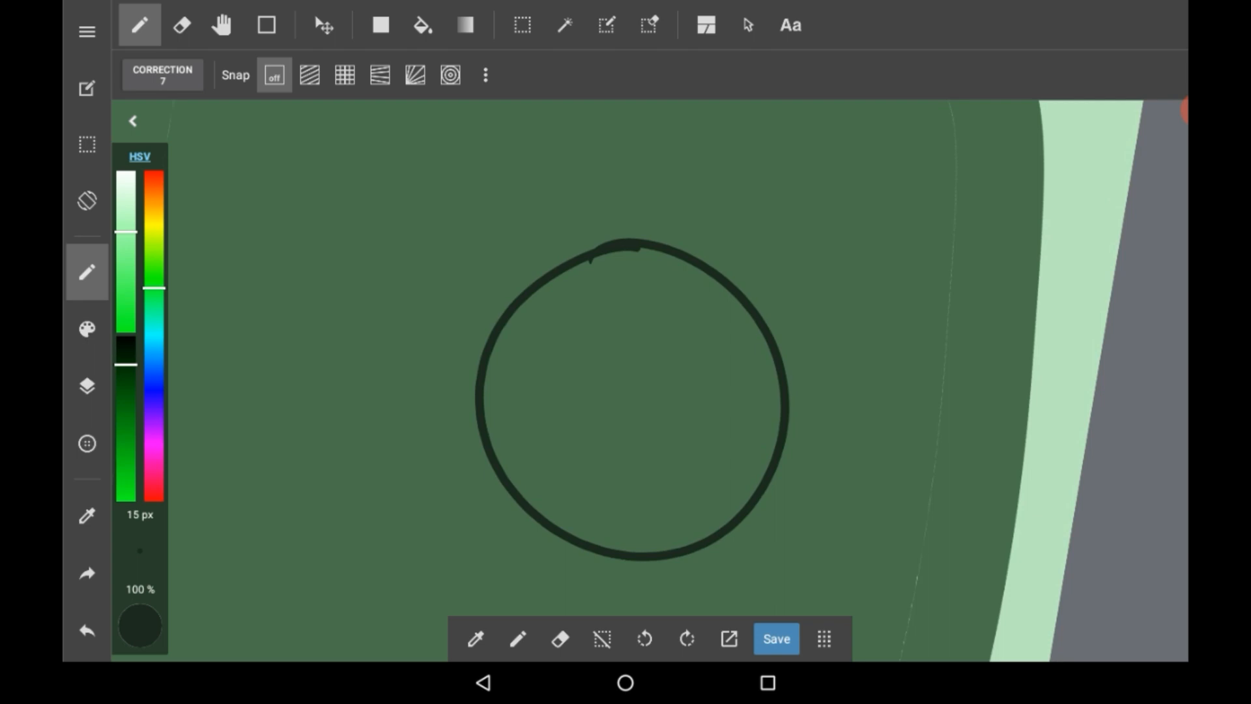
pyautogui.moveTo(530, 124); pyautogui.dragTo(550, 200)
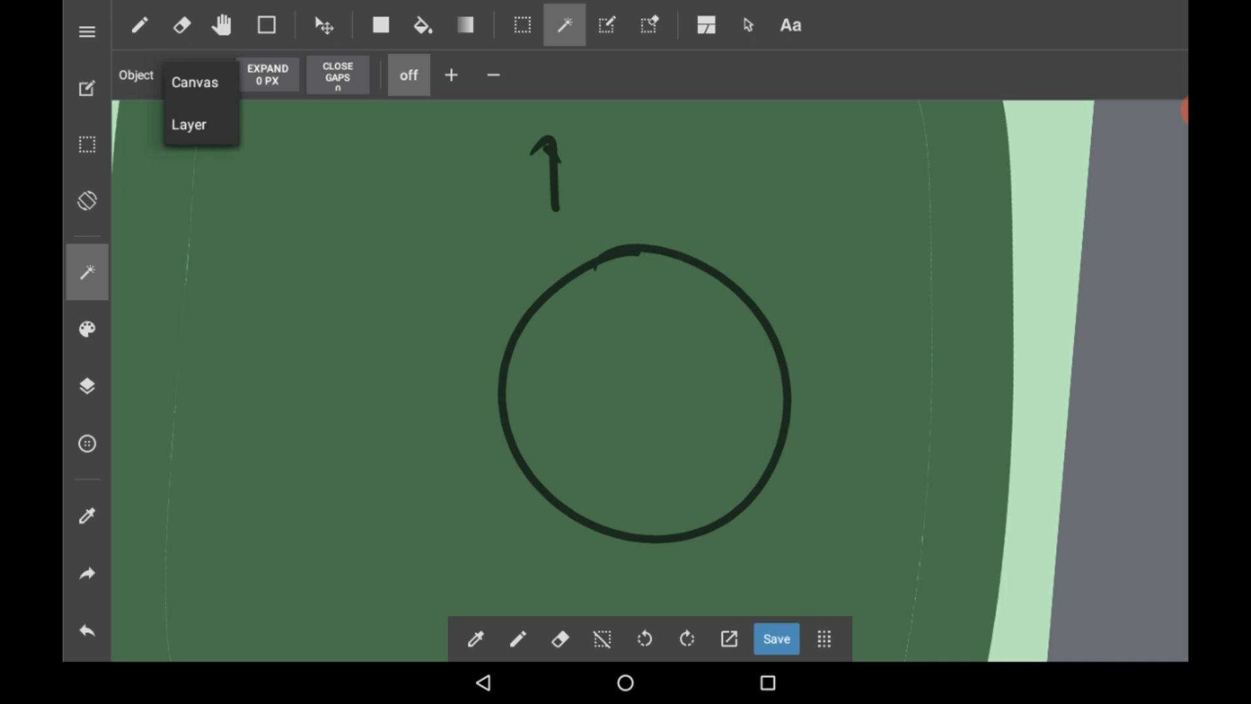
# Magic-wand the circle's interior with Layer reference, then clear the selection
pyautogui.click(188, 124)
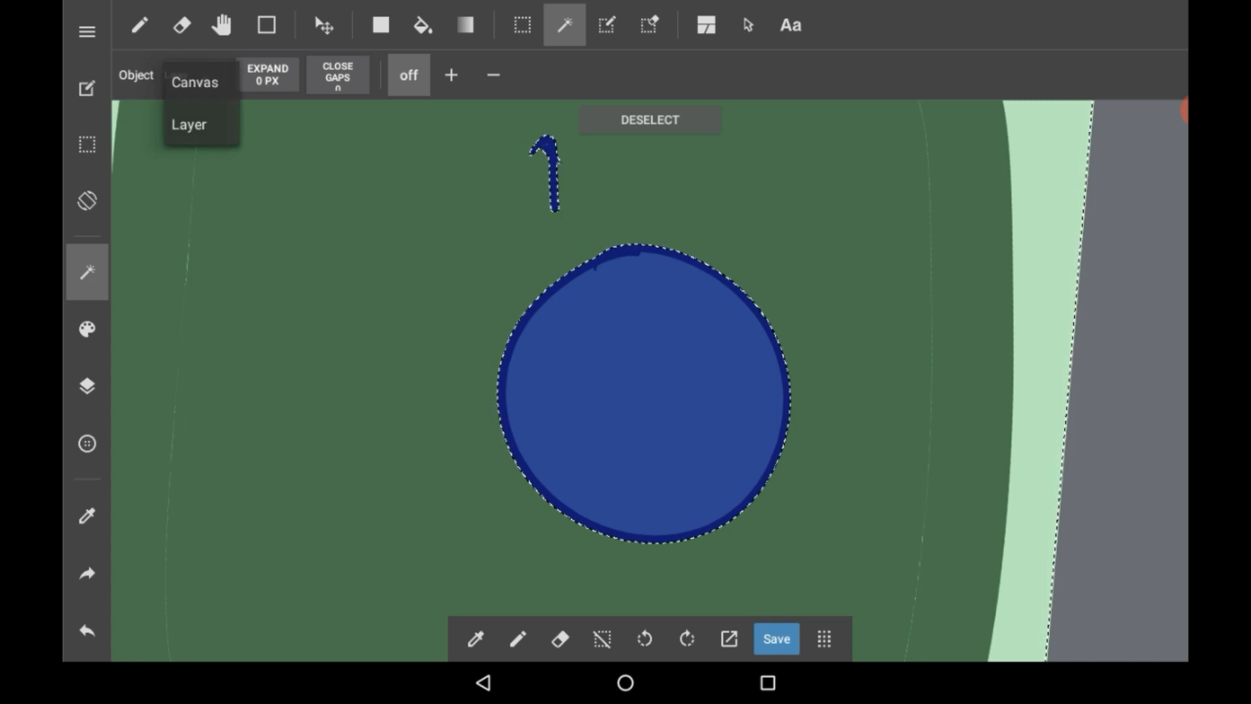
pyautogui.click(188, 124)
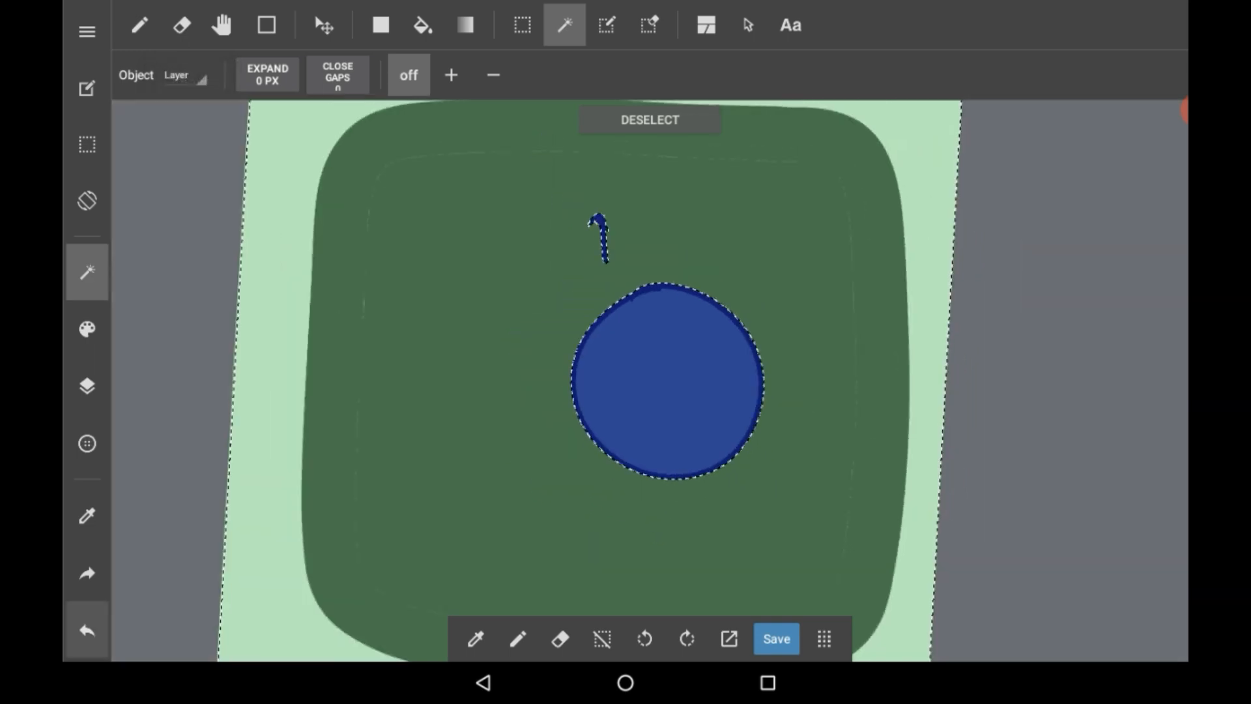
pyautogui.click(649, 120)
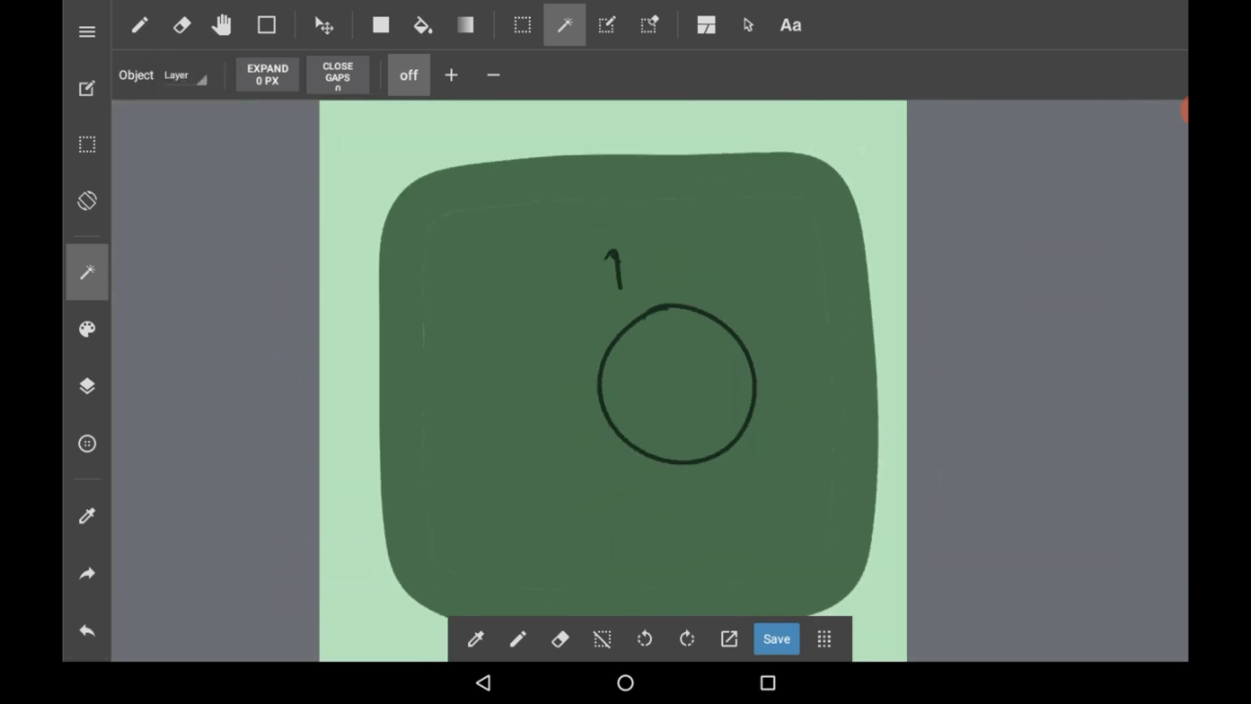
# Reselect the circle interior, set the Object reference to Canvas, and deselect
pyautogui.click(678, 387)
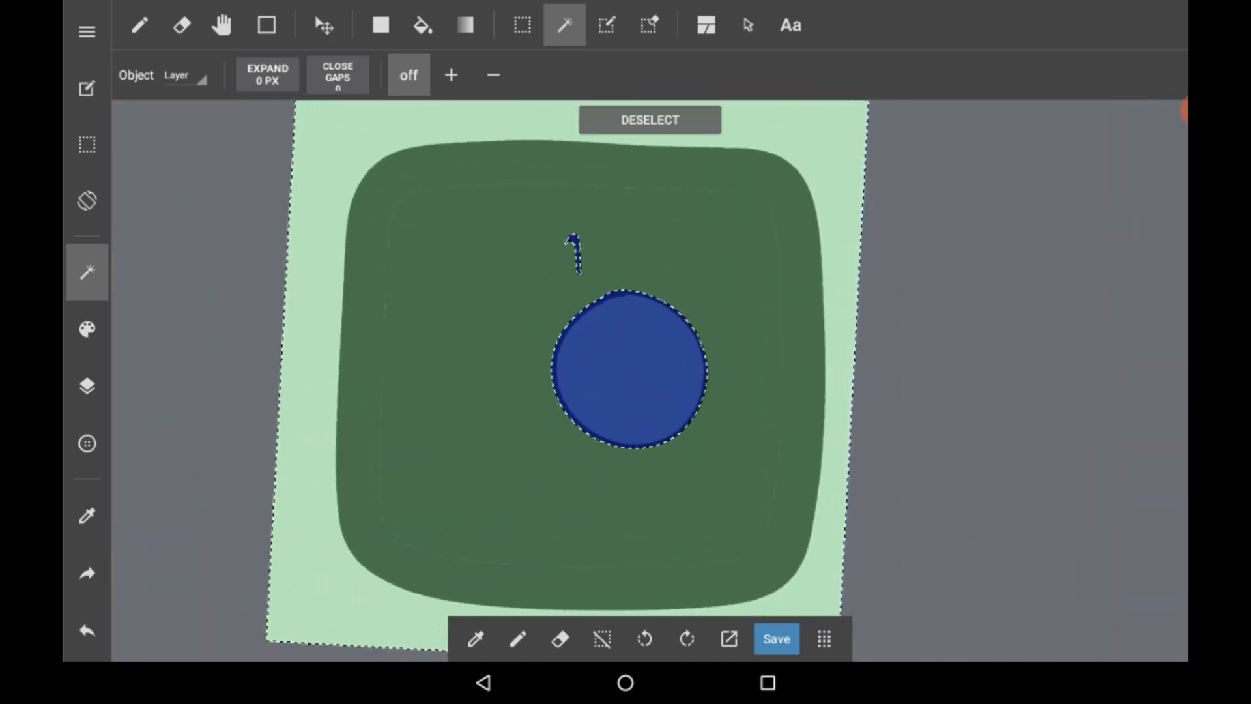
pyautogui.click(177, 75)
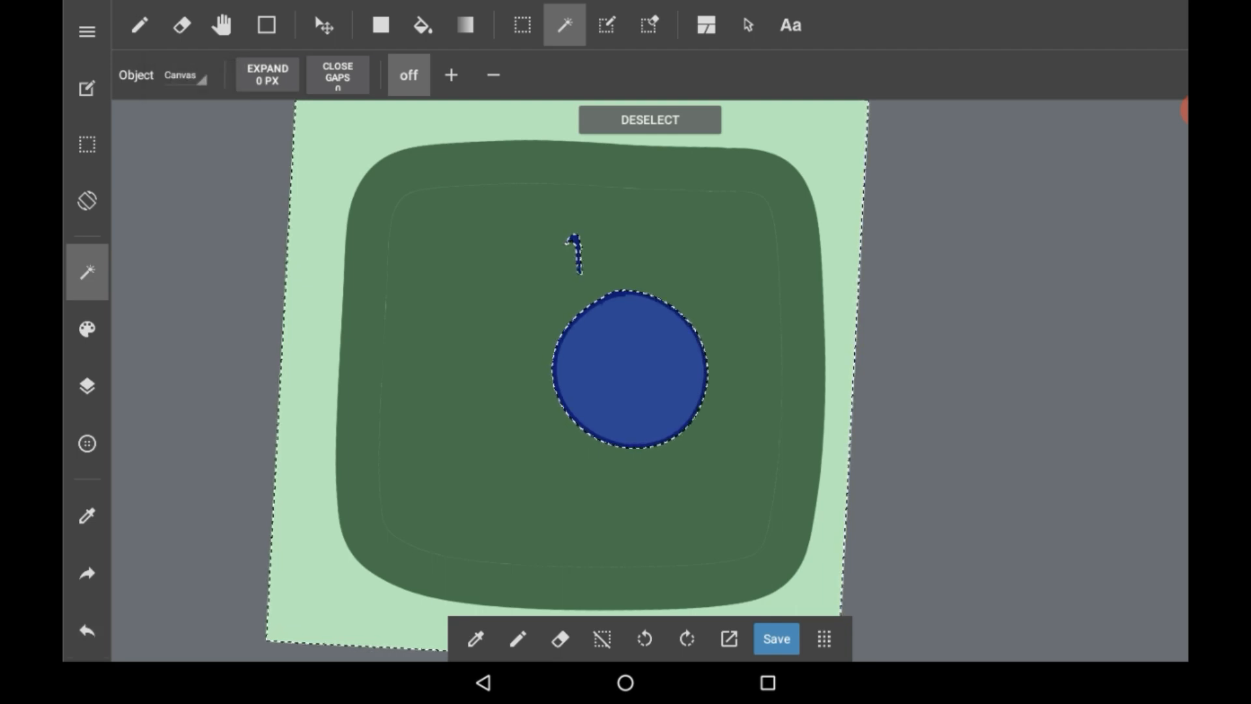
pyautogui.click(649, 120)
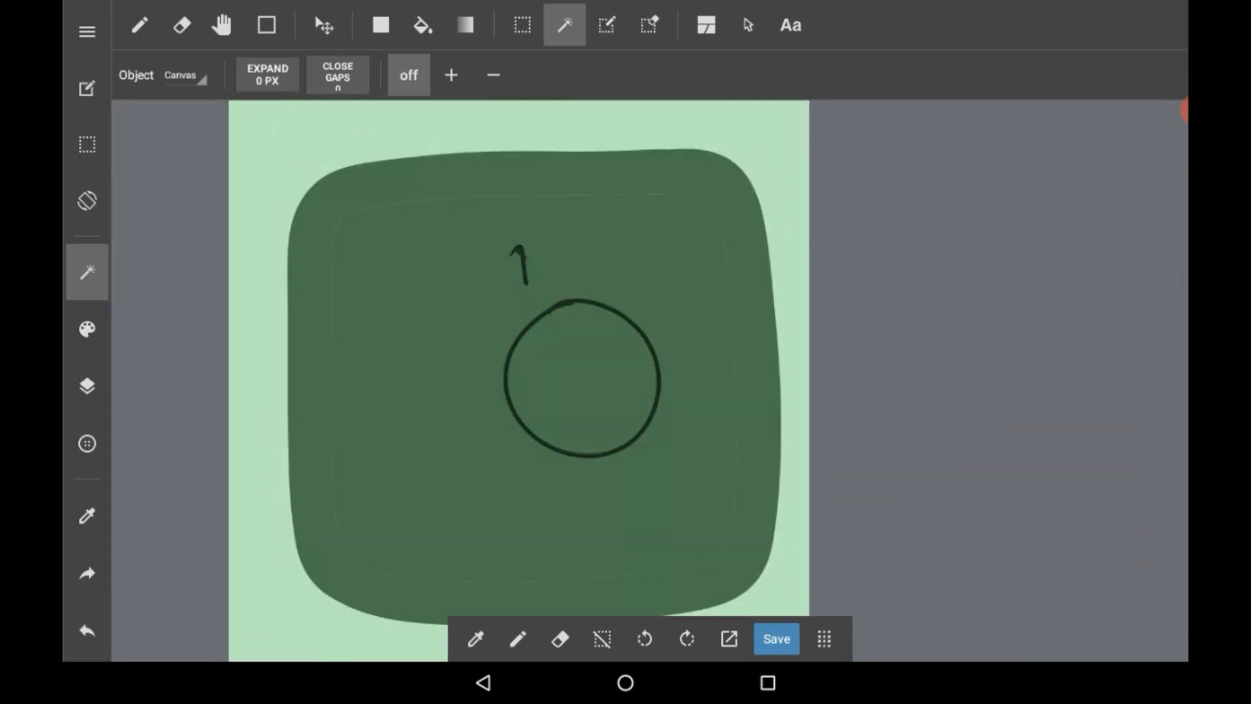
# Set the Magic Wand's Expand to 7 px and adjust the Close Gaps range
pyautogui.click(267, 75)
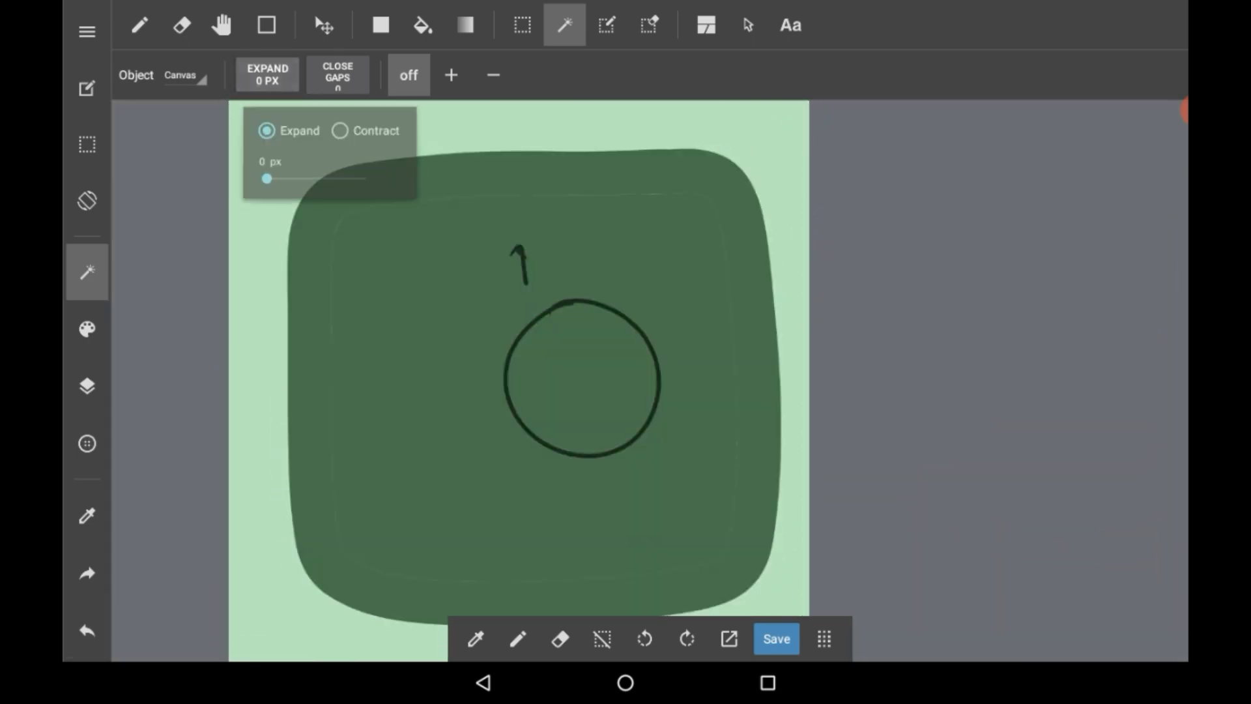
pyautogui.moveTo(267, 182); pyautogui.dragTo(285, 181)
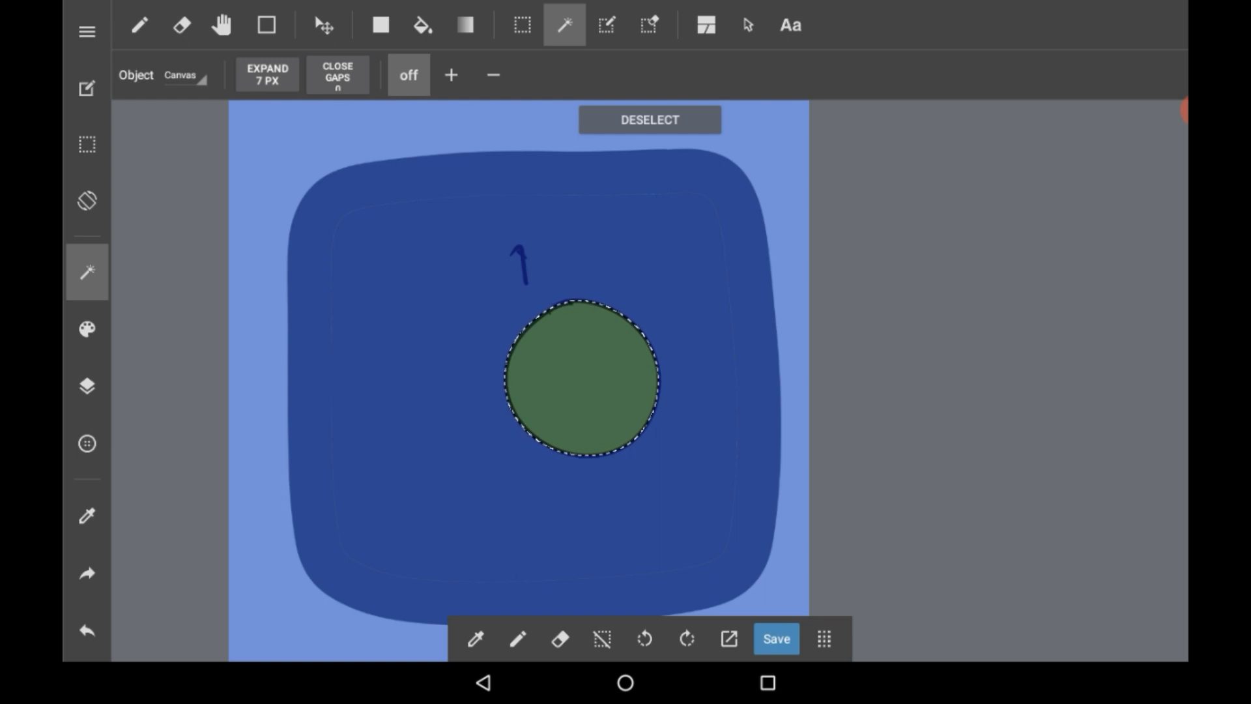
pyautogui.click(338, 75)
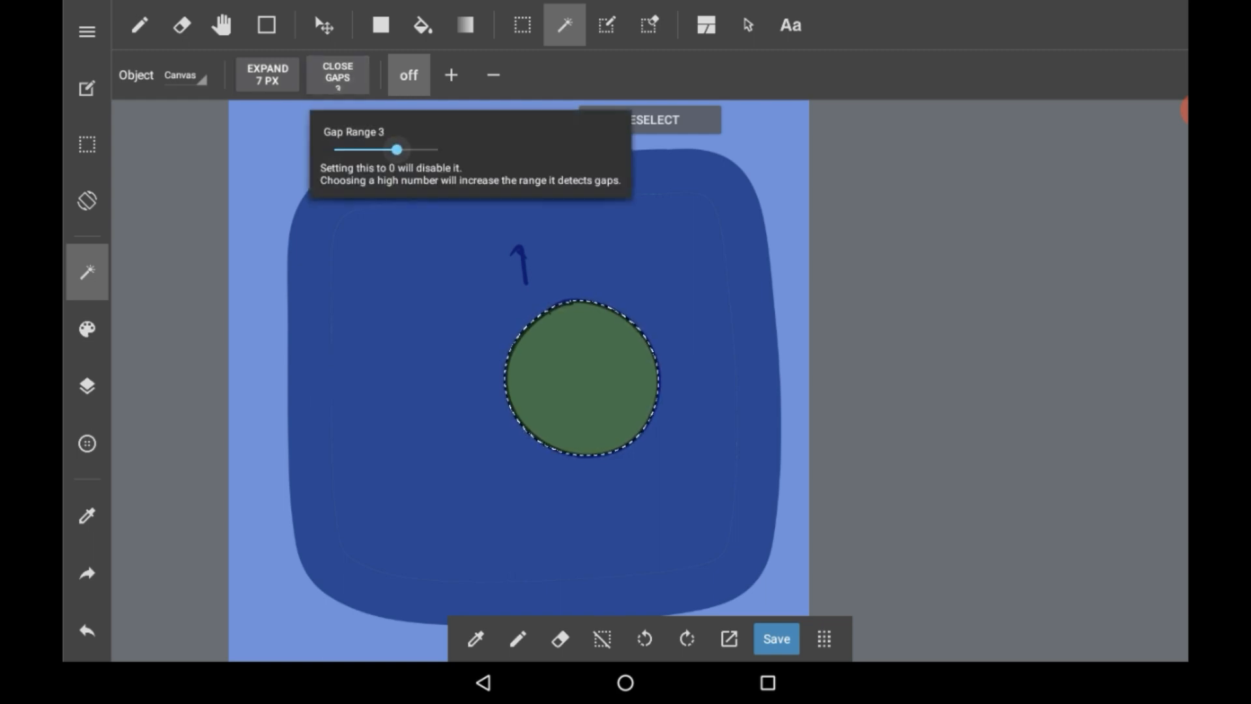
pyautogui.moveTo(395, 150); pyautogui.dragTo(437, 149)
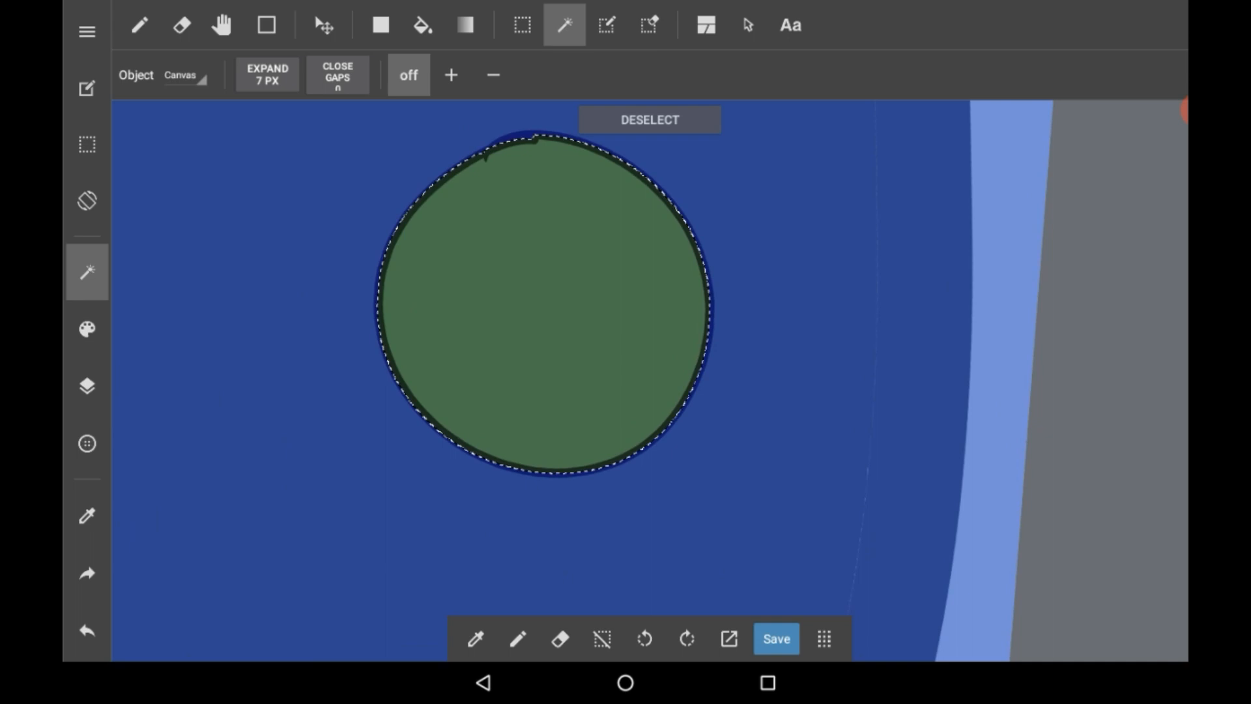
# Switch to the Pen and paint diagonal stripes across the selected circle
pyautogui.click(139, 24)
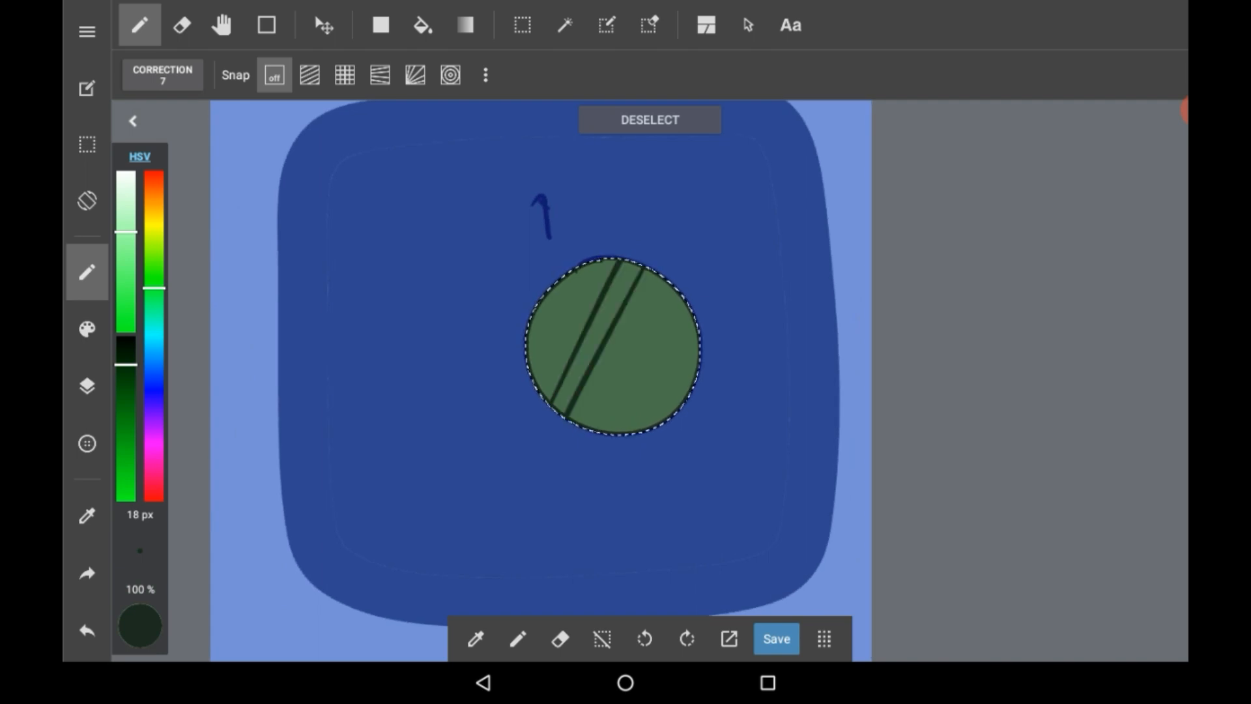
pyautogui.moveTo(606, 280); pyautogui.dragTo(654, 335)
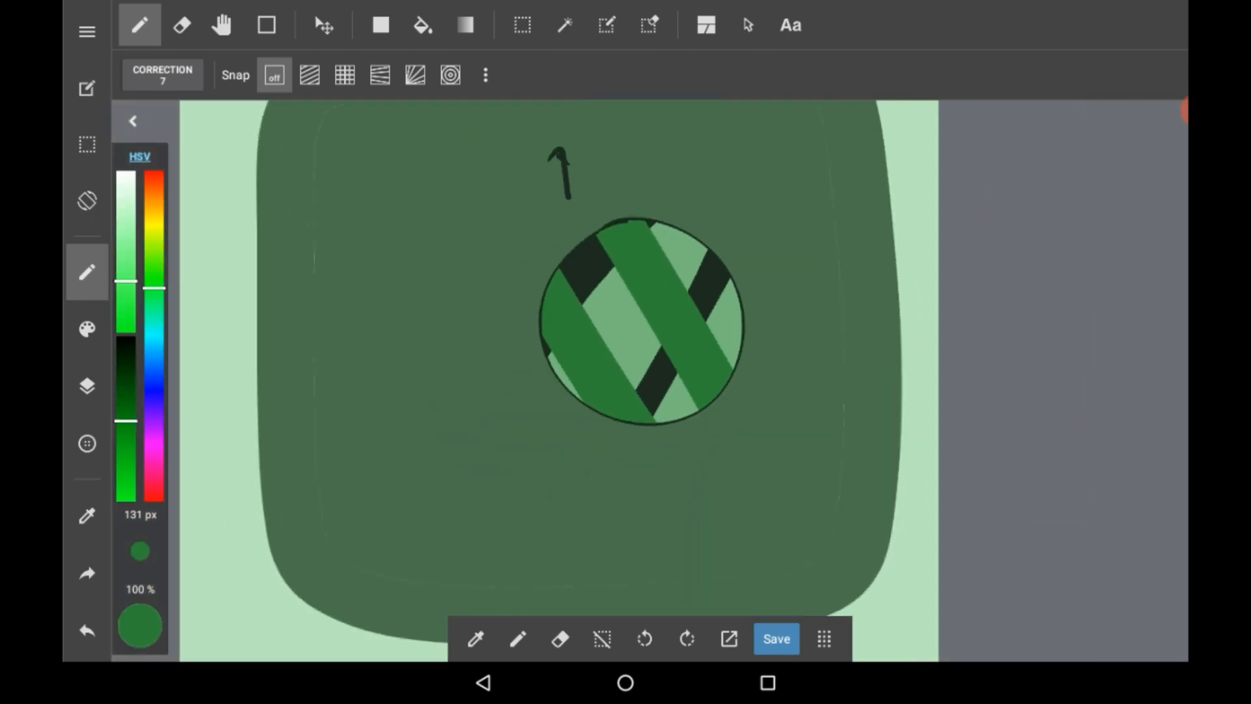
# Open the Layers panel to show the striped circle on its own top layer
pyautogui.click(86, 387)
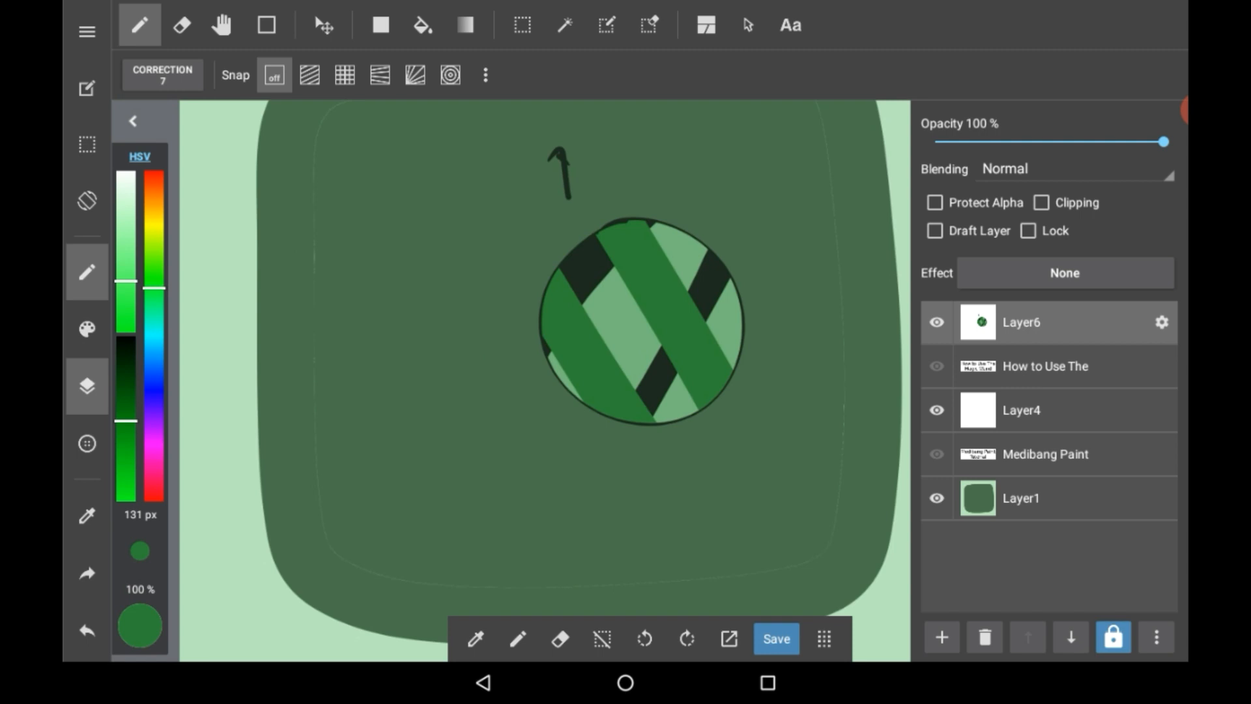